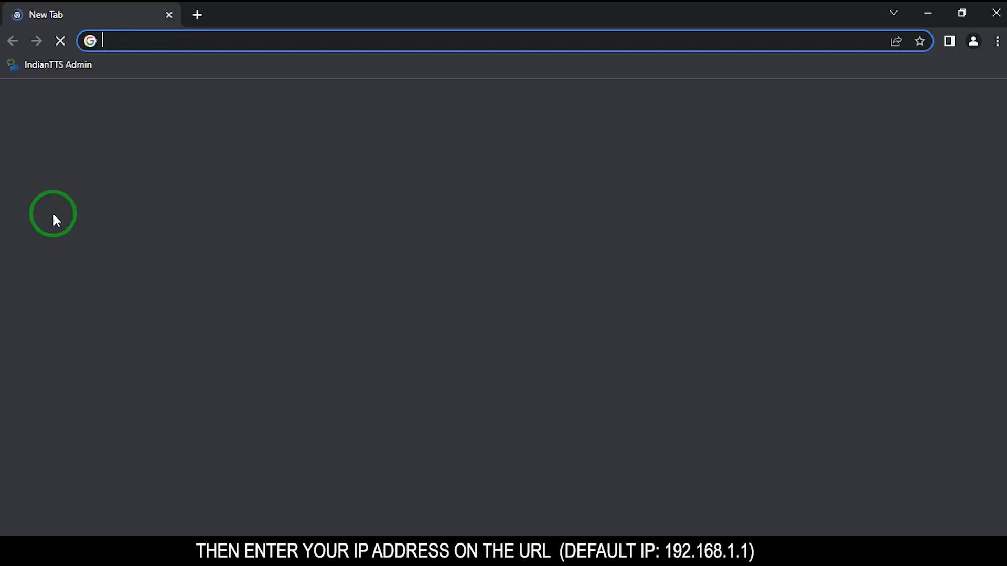
Load the router login page at 192.168.1.1 from the Chrome address bar
{"action": "left_click", "coordinate": [450, 41]}
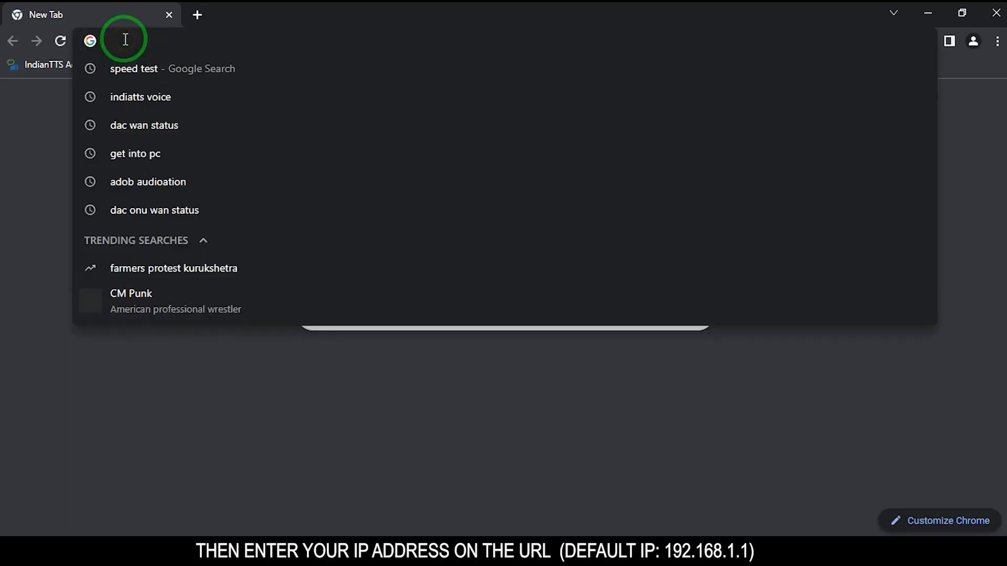
{"action": "type", "text": "192.168.1.1/login.html"}
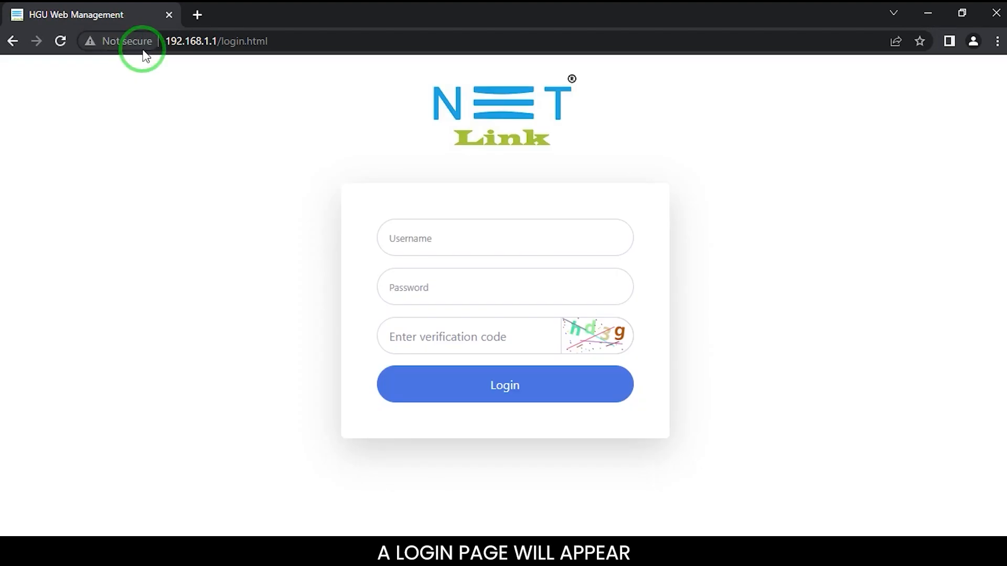
{"action": "left_click", "coordinate": [504, 238]}
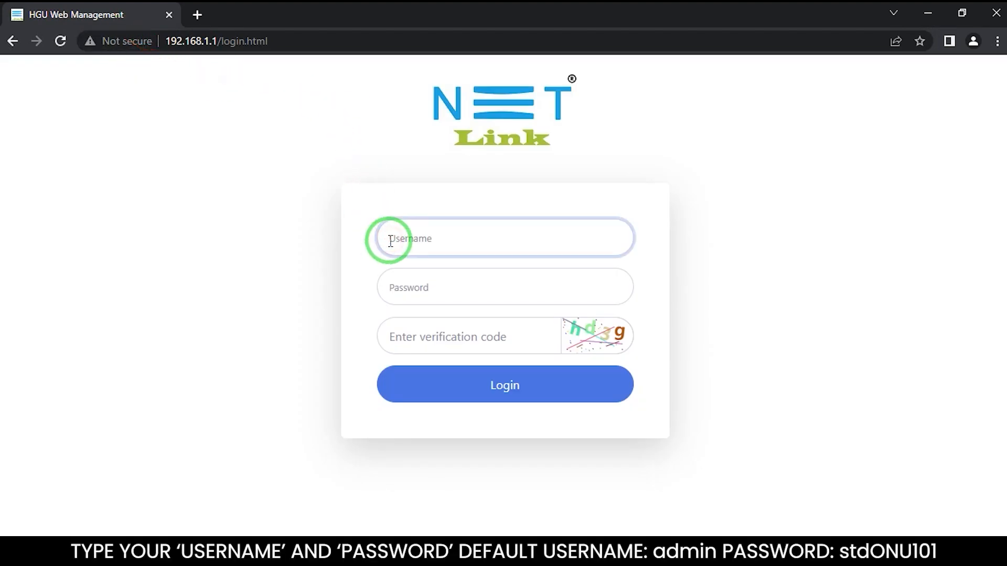
{"action": "type", "text": "admin"}
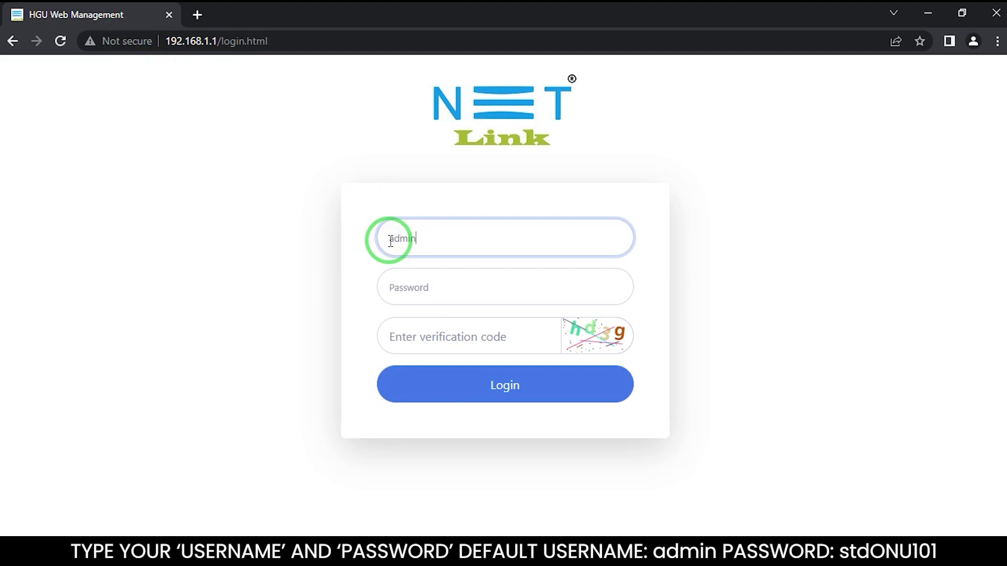
{"action": "left_click", "coordinate": [504, 287]}
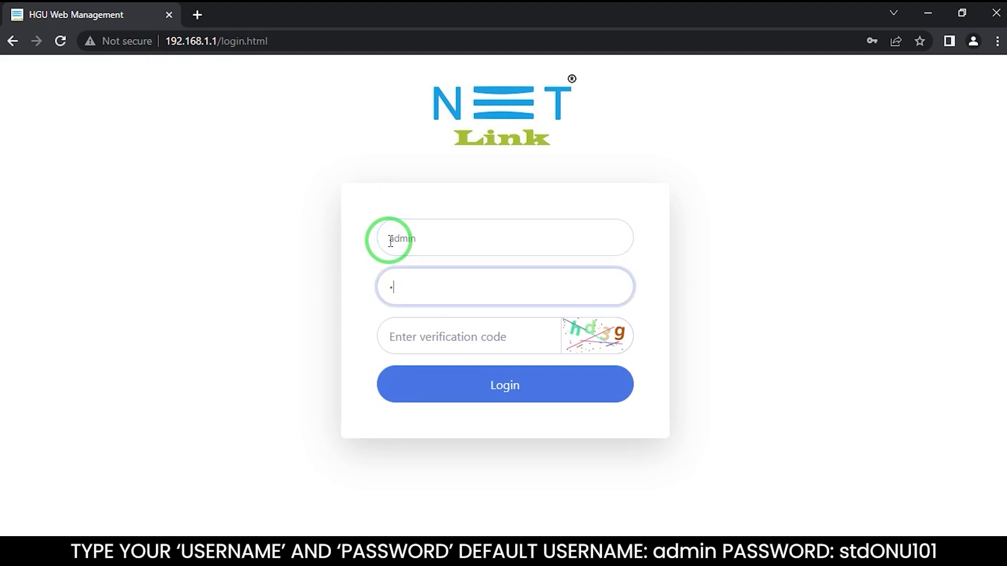
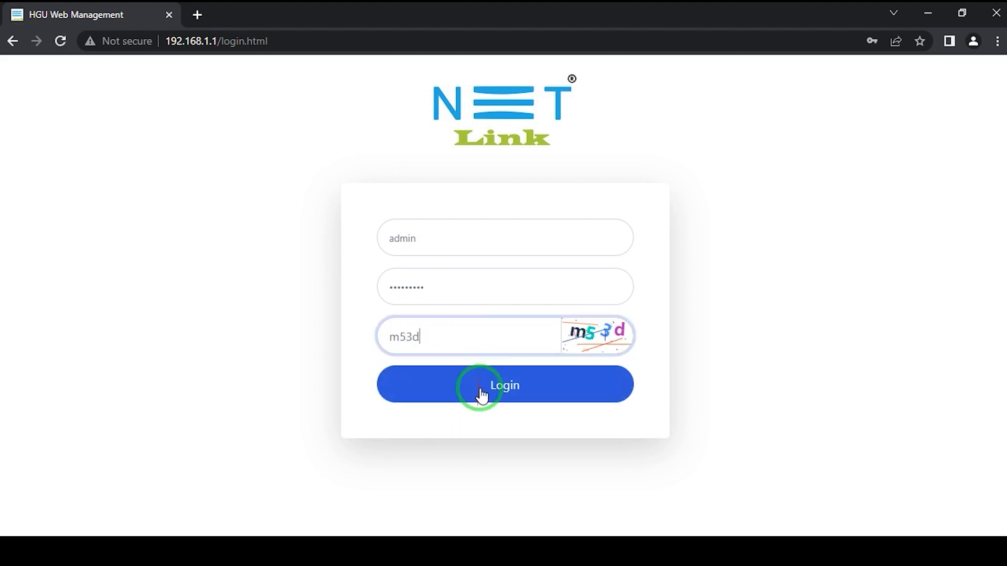
{"action": "left_click", "coordinate": [504, 385]}
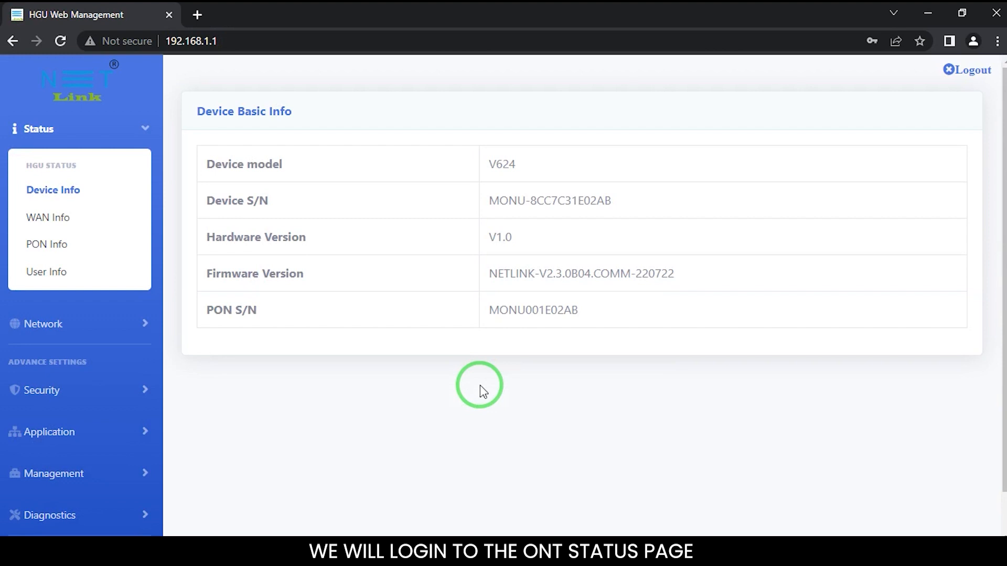
{"action": "mouse_move", "coordinate": [290, 375]}
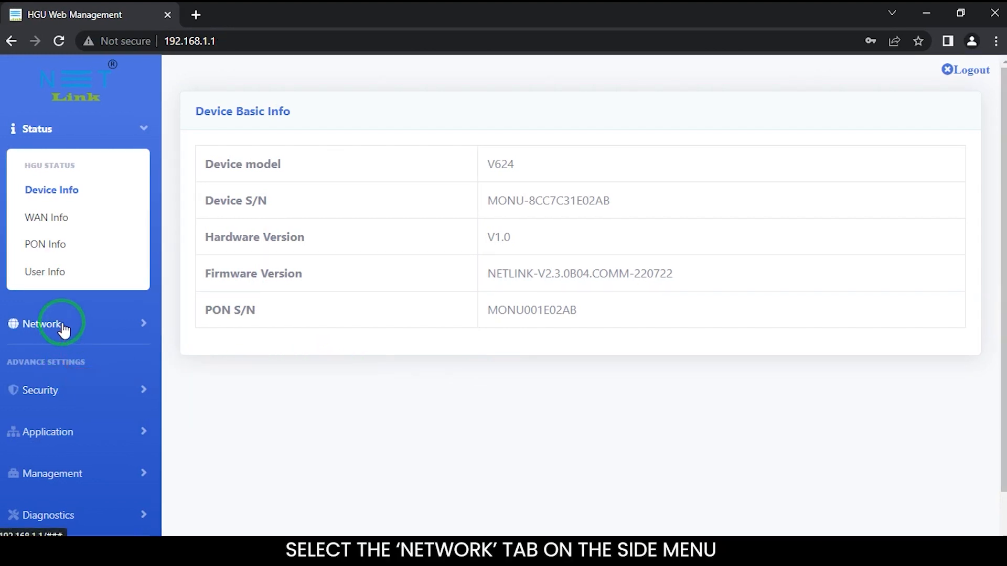
Expand the Network menu to list WAN, LAN, 2.4G, 5G and other pages
{"action": "left_click", "coordinate": [42, 323]}
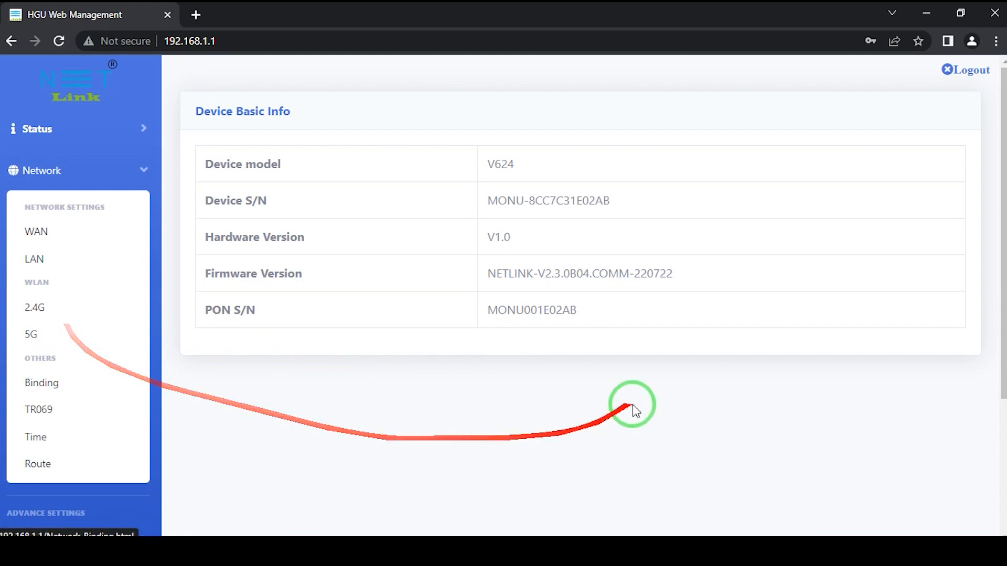
Delete the existing 3_INTERNET connection from the WAN Config page
{"action": "left_click", "coordinate": [36, 230]}
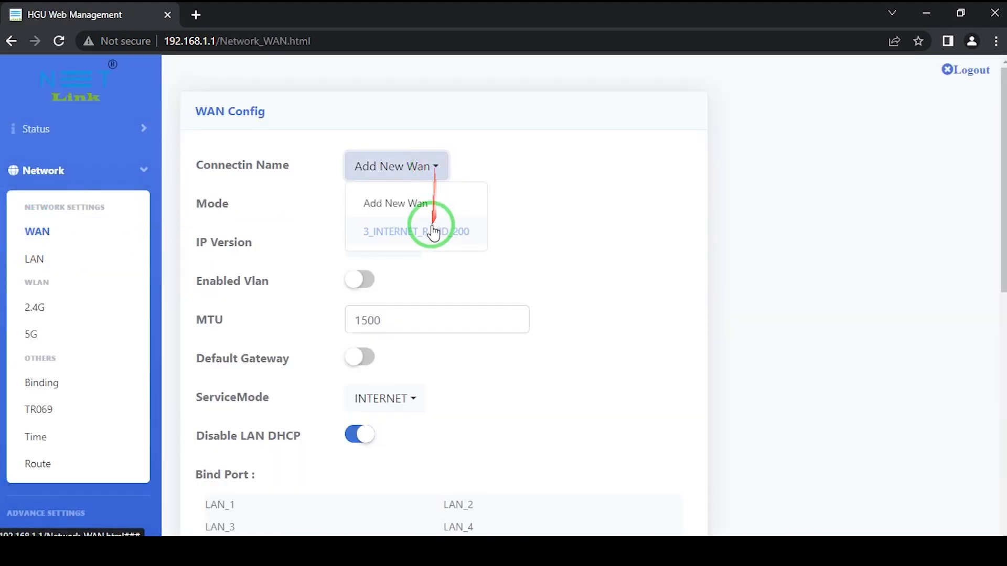
{"action": "scroll", "scroll_direction": "down", "scroll_amount": 3}
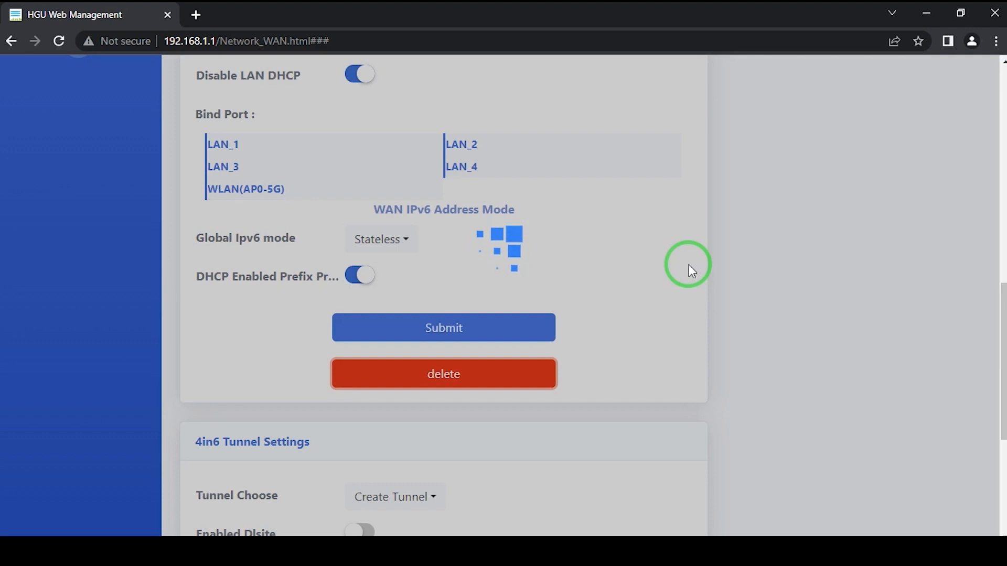
{"action": "left_click", "coordinate": [443, 327]}
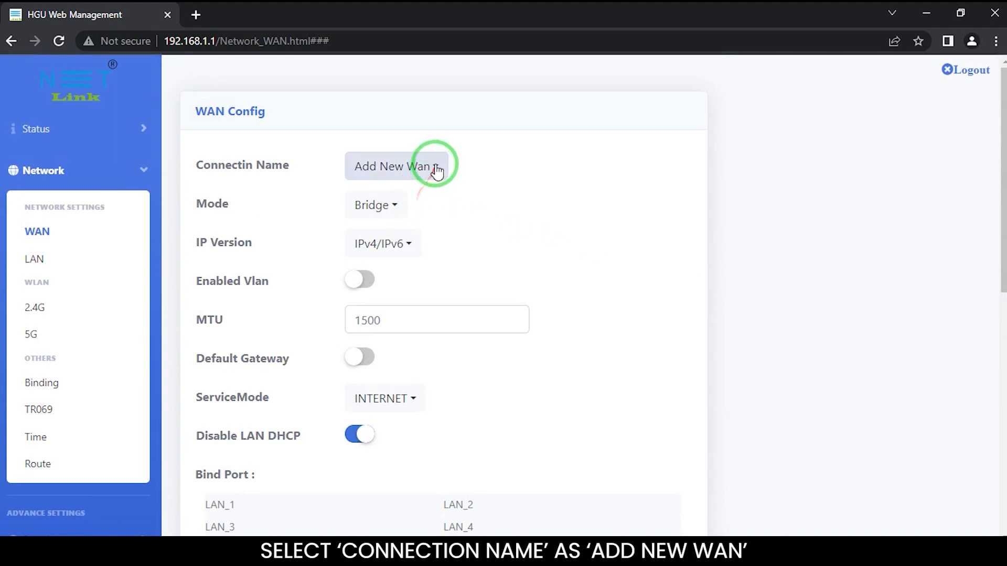
Add a new WAN in Route mode with IPv4/IPv6, PPPoE connection and NAT3
{"action": "left_click", "coordinate": [396, 166]}
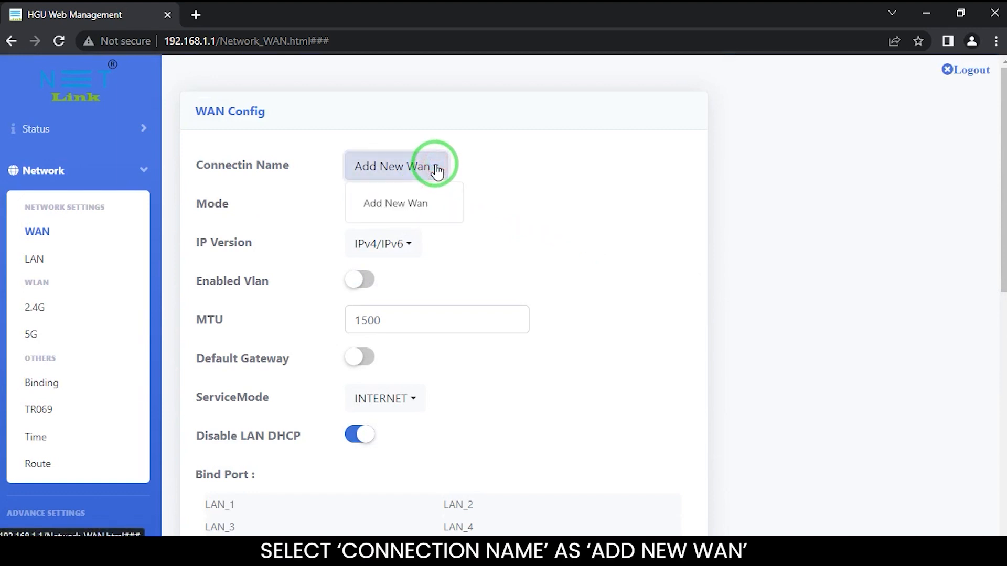
{"action": "left_click", "coordinate": [396, 202]}
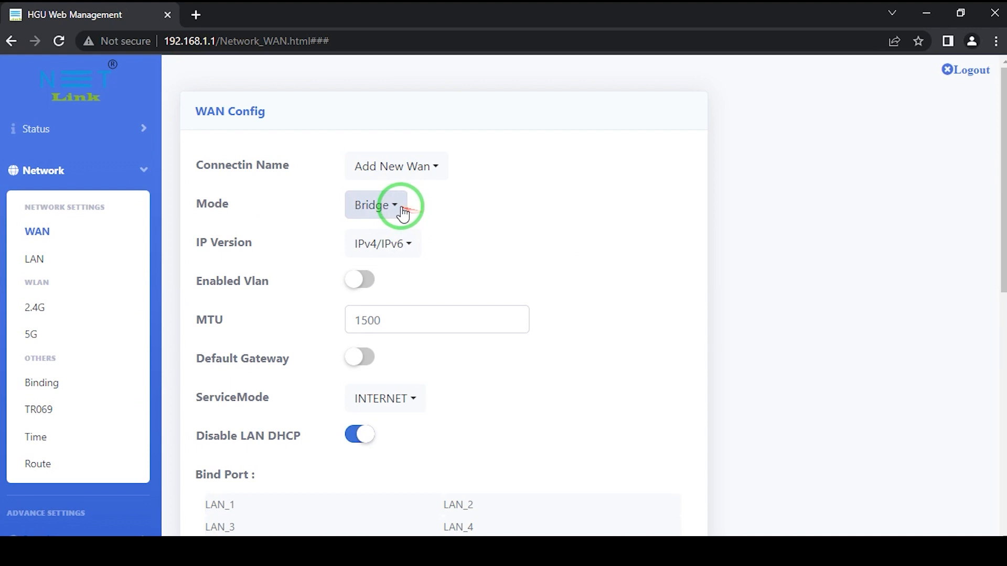
{"action": "left_click", "coordinate": [374, 205]}
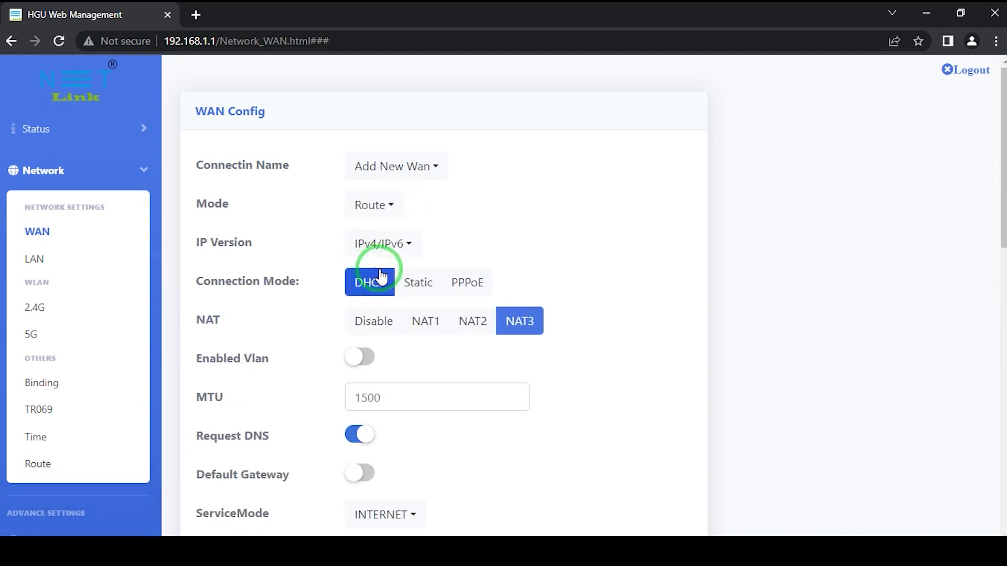
{"action": "left_click", "coordinate": [382, 242]}
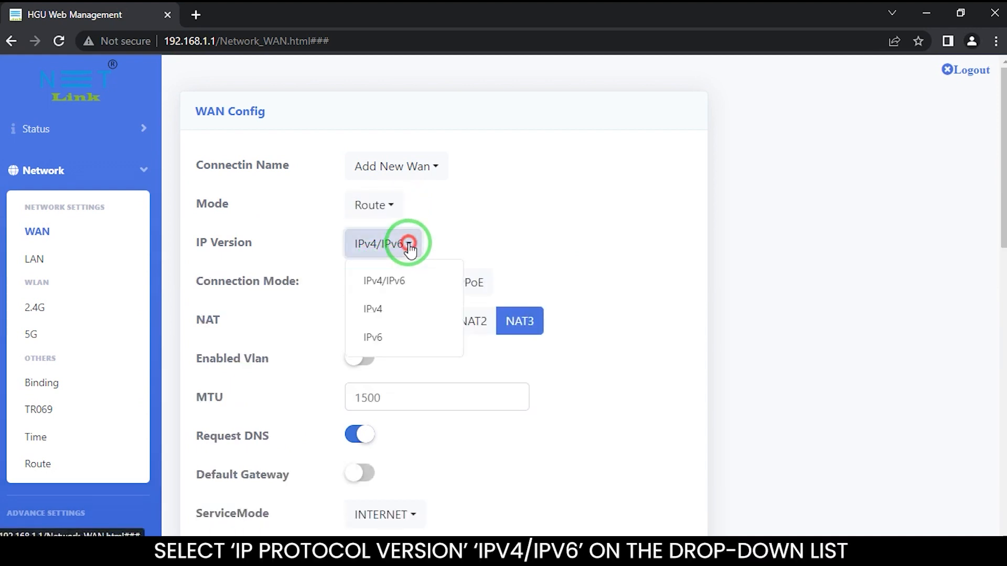
{"action": "mouse_move", "coordinate": [384, 281]}
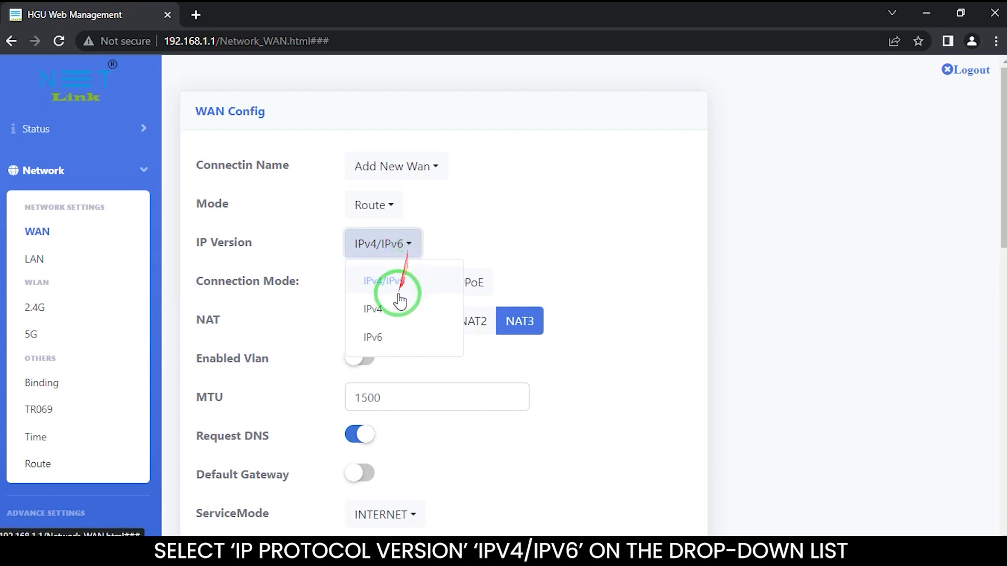
{"action": "mouse_move", "coordinate": [379, 347]}
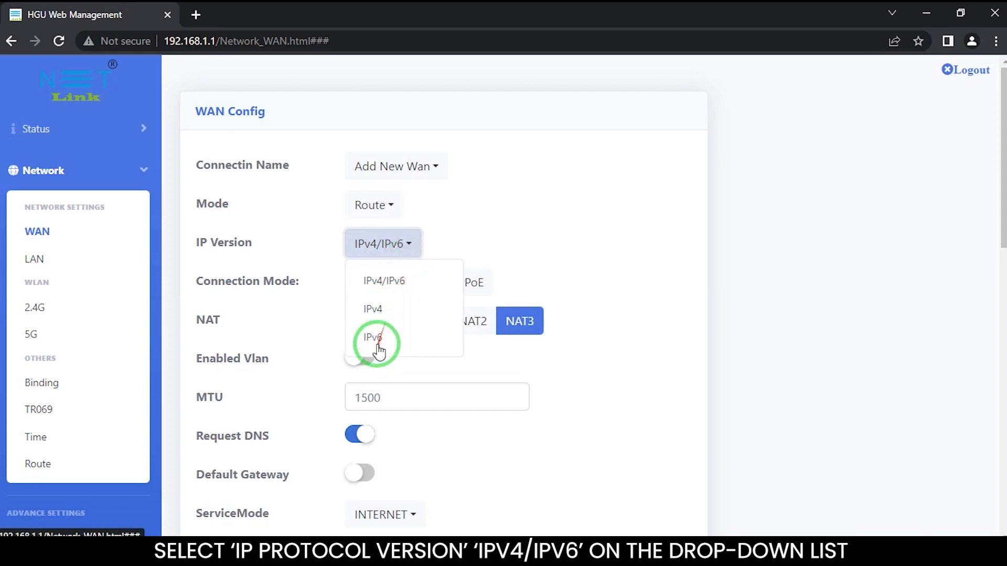
{"action": "left_click", "coordinate": [383, 281]}
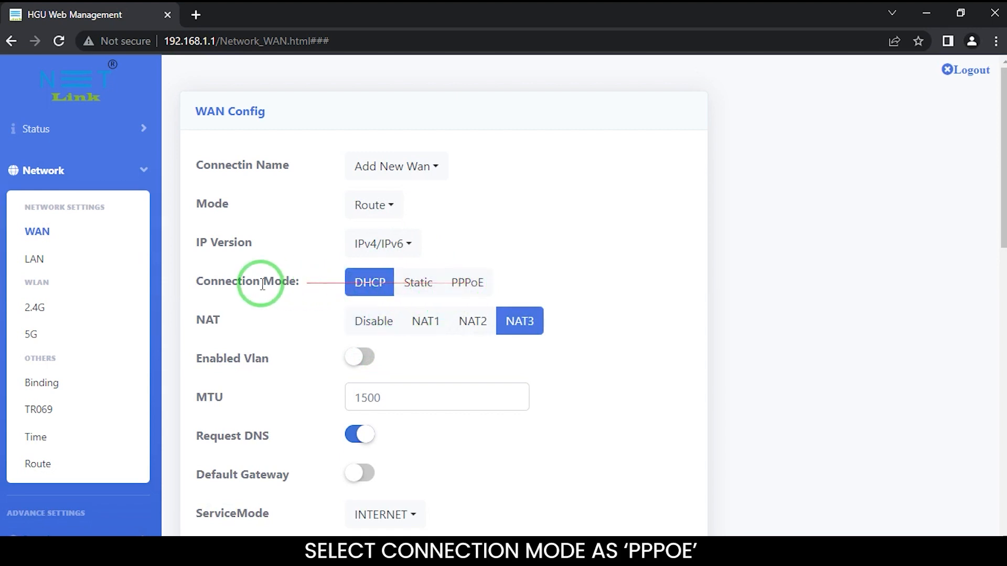
{"action": "left_click", "coordinate": [467, 282]}
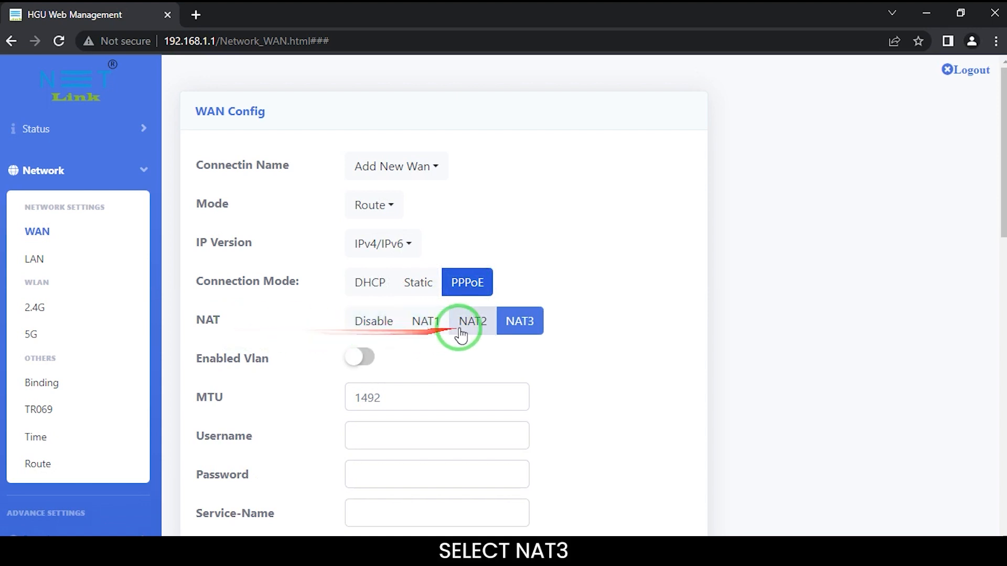
{"action": "left_click", "coordinate": [519, 321]}
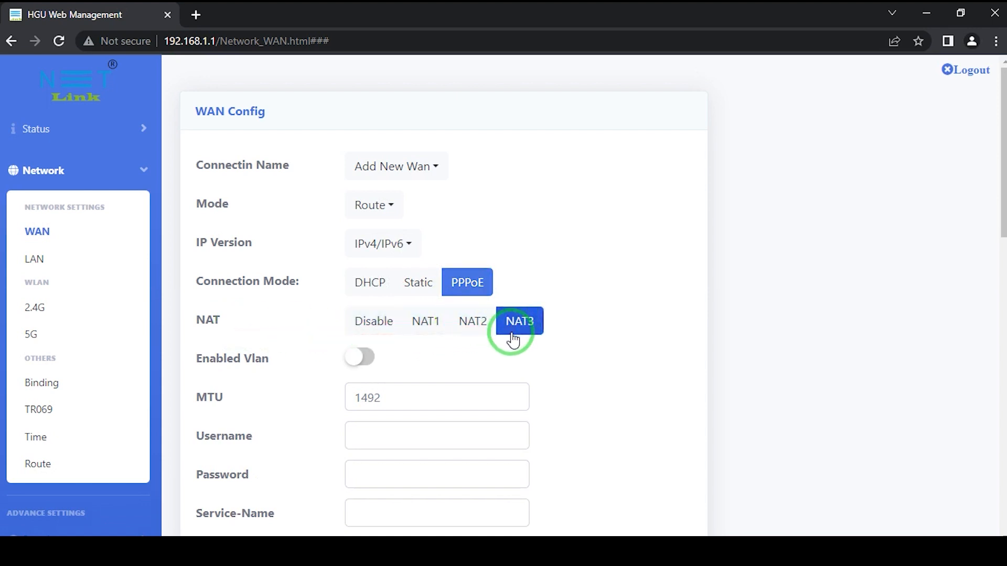
Enable VLAN and enter the PPPoE username and password
{"action": "scroll", "scroll_direction": "down", "scroll_amount": 3}
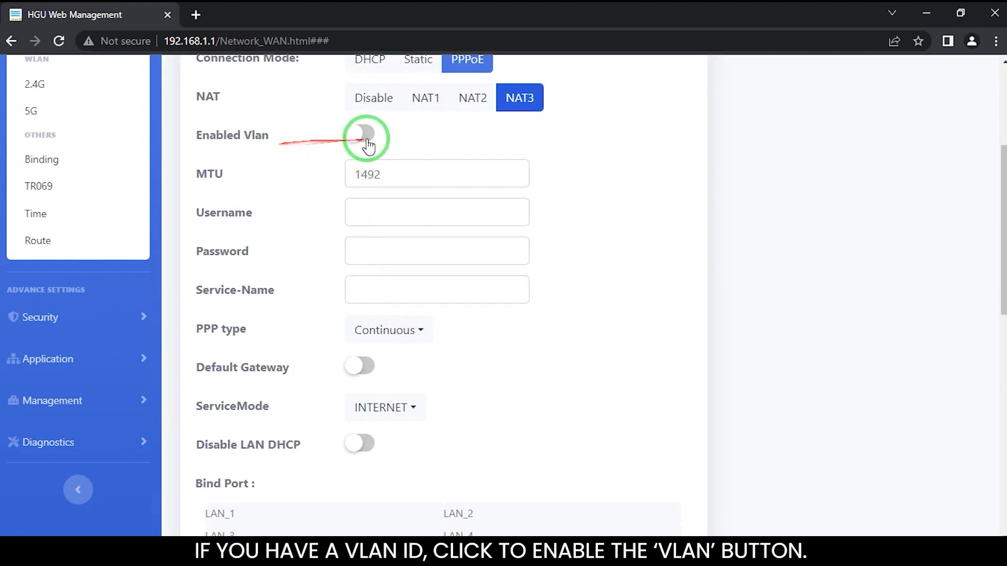
{"action": "left_click", "coordinate": [365, 136]}
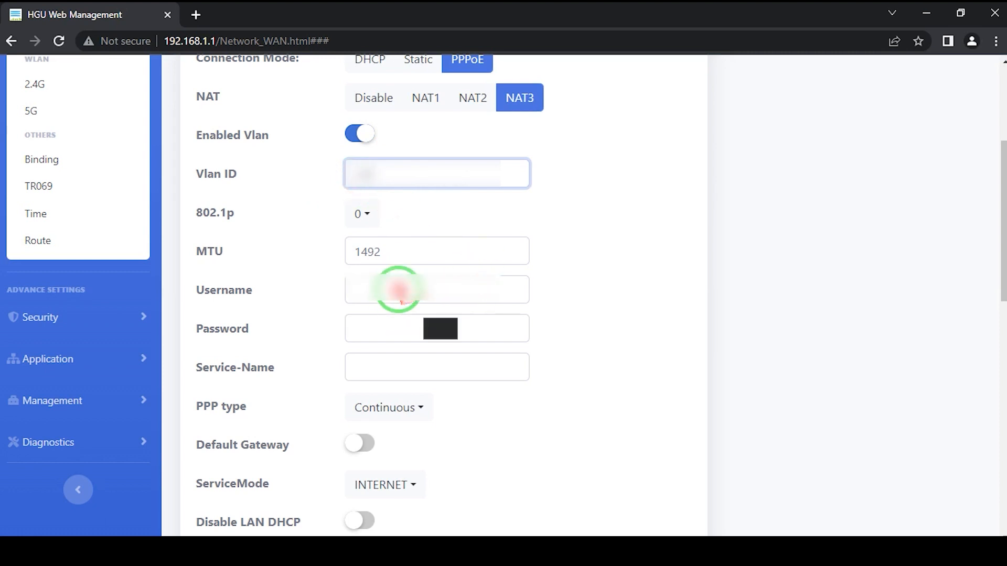
{"action": "left_click", "coordinate": [436, 290]}
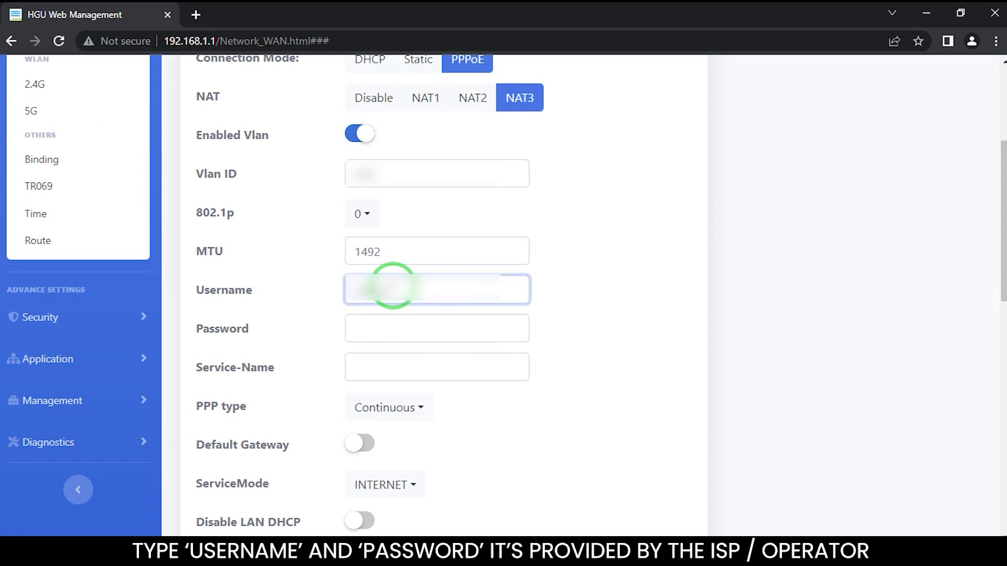
{"action": "left_click", "coordinate": [436, 329]}
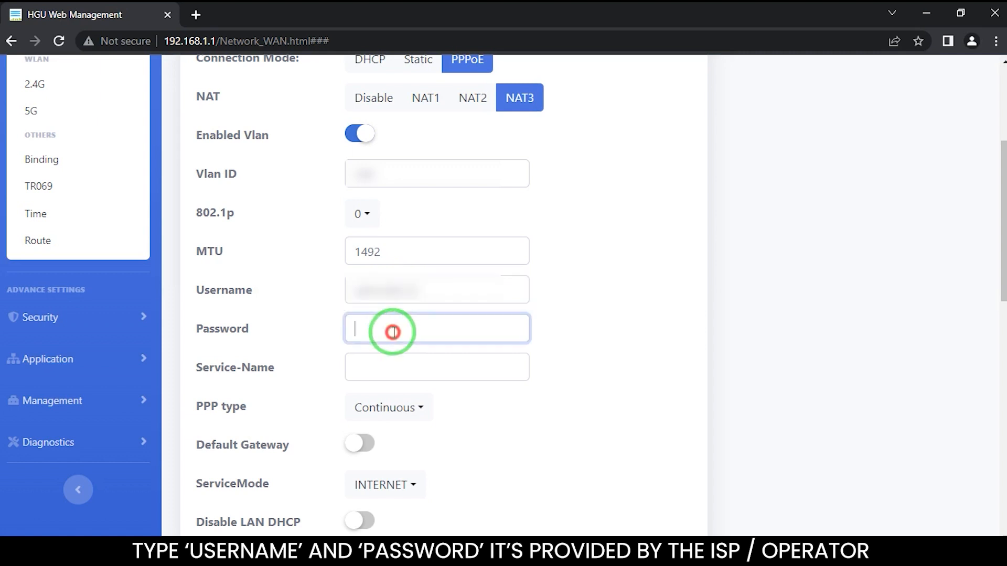
{"action": "type", "text": "password"}
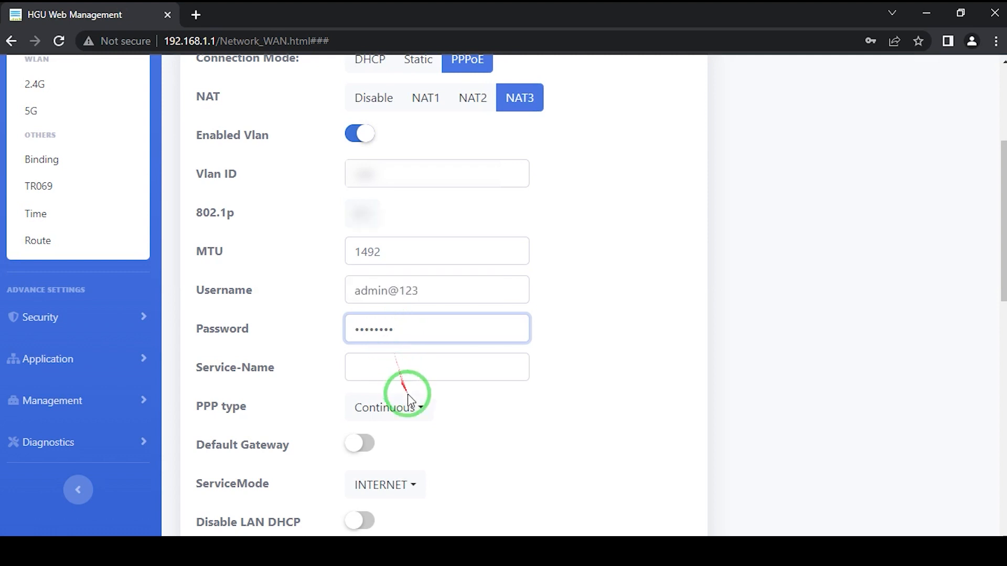
Set the WAN connection's service mode to INTERNET
{"action": "scroll", "scroll_direction": "down", "scroll_amount": 3}
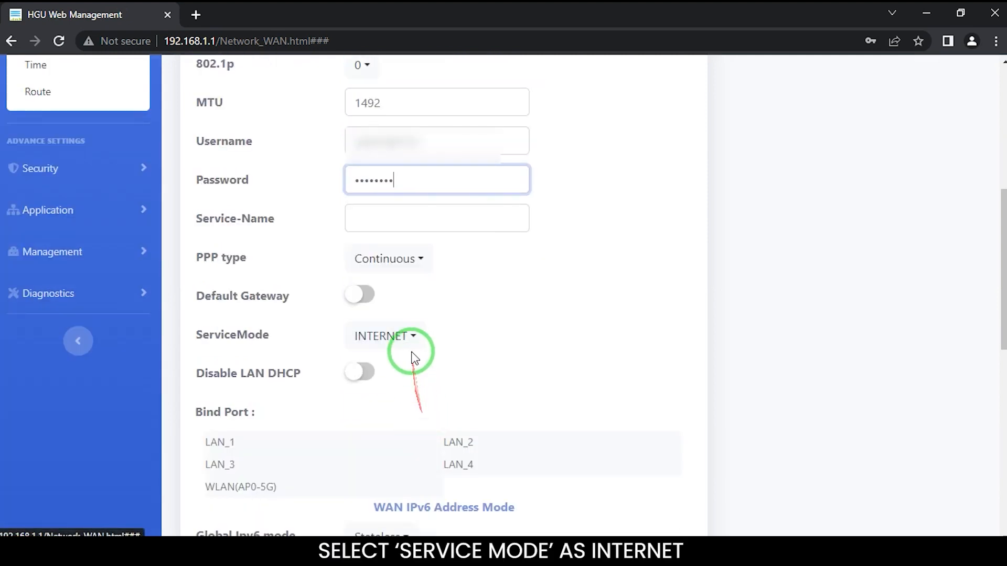
{"action": "left_click", "coordinate": [385, 336]}
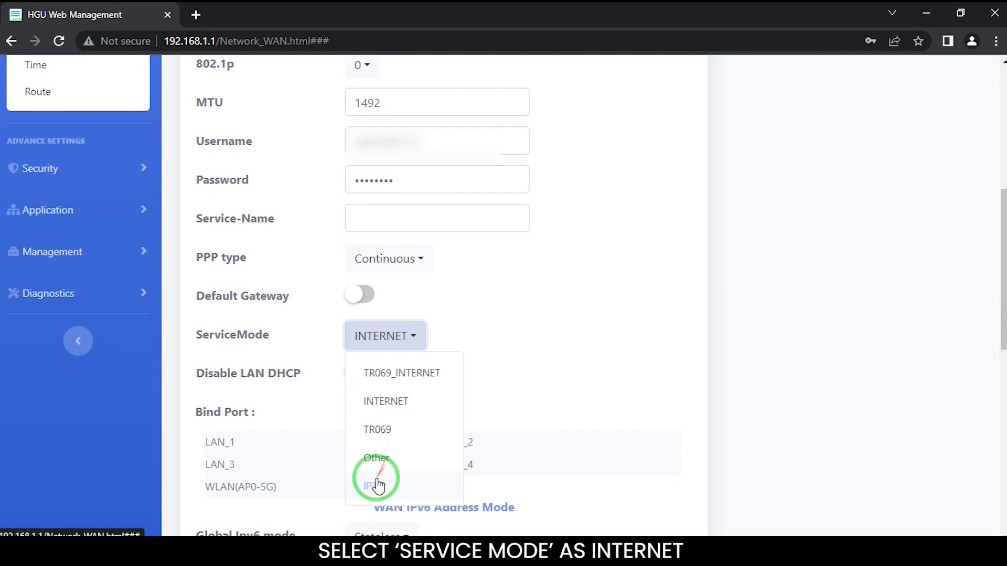
{"action": "left_click", "coordinate": [385, 400]}
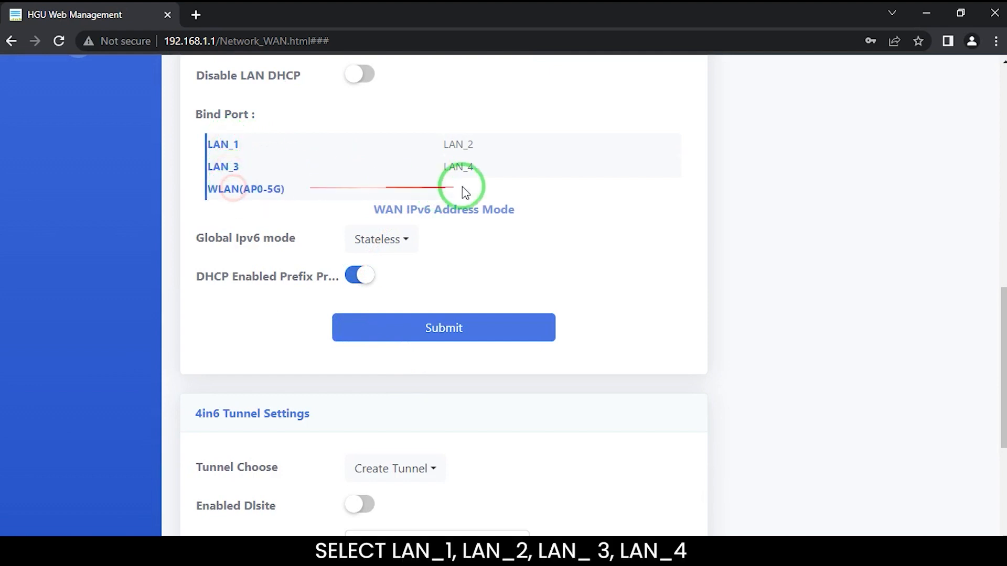
Bind LAN_2 and LAN_4, enable DHCP prefix proxy and submit the WAN connection
{"action": "left_click", "coordinate": [458, 144]}
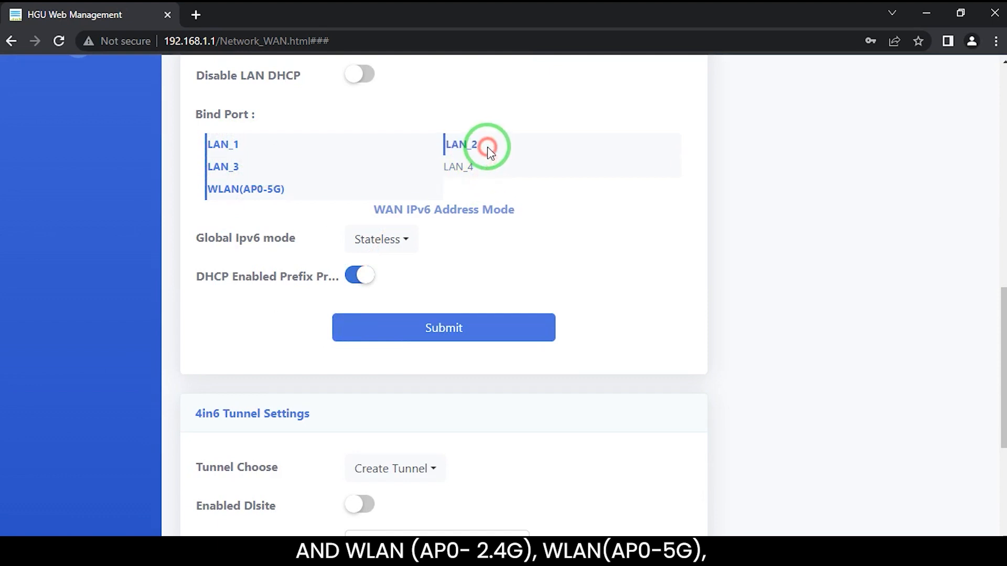
{"action": "left_click", "coordinate": [457, 166]}
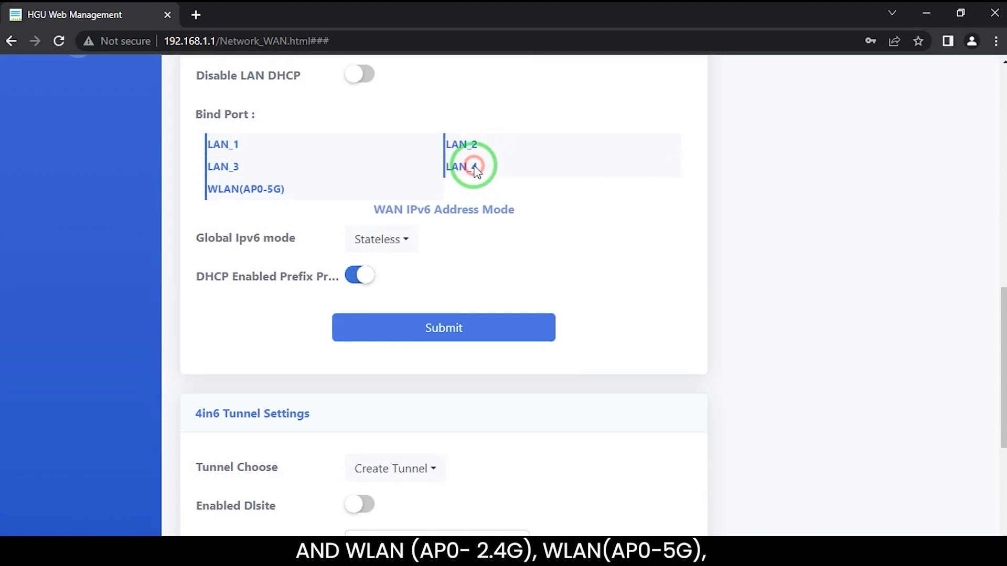
{"action": "mouse_move", "coordinate": [463, 199]}
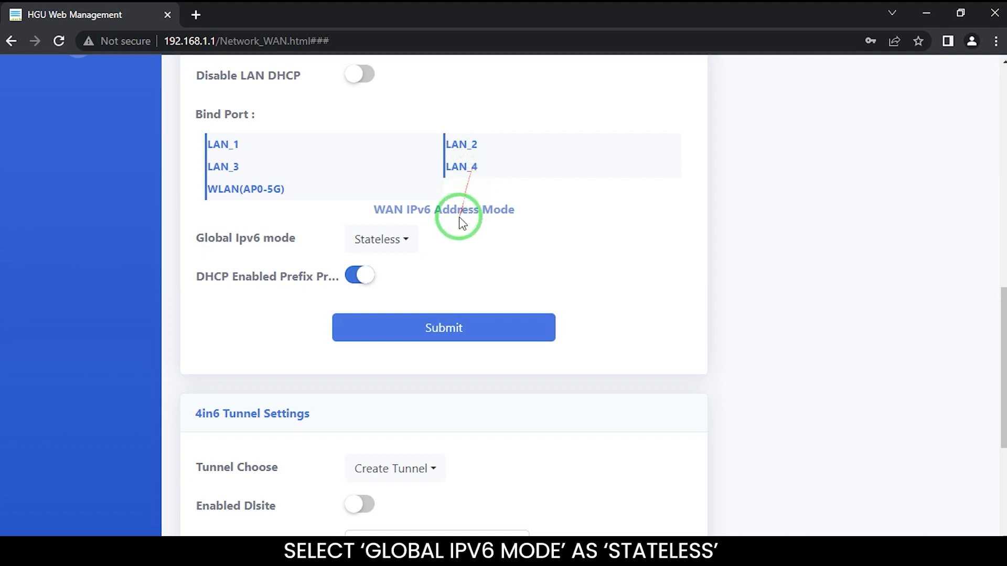
{"action": "mouse_move", "coordinate": [431, 242]}
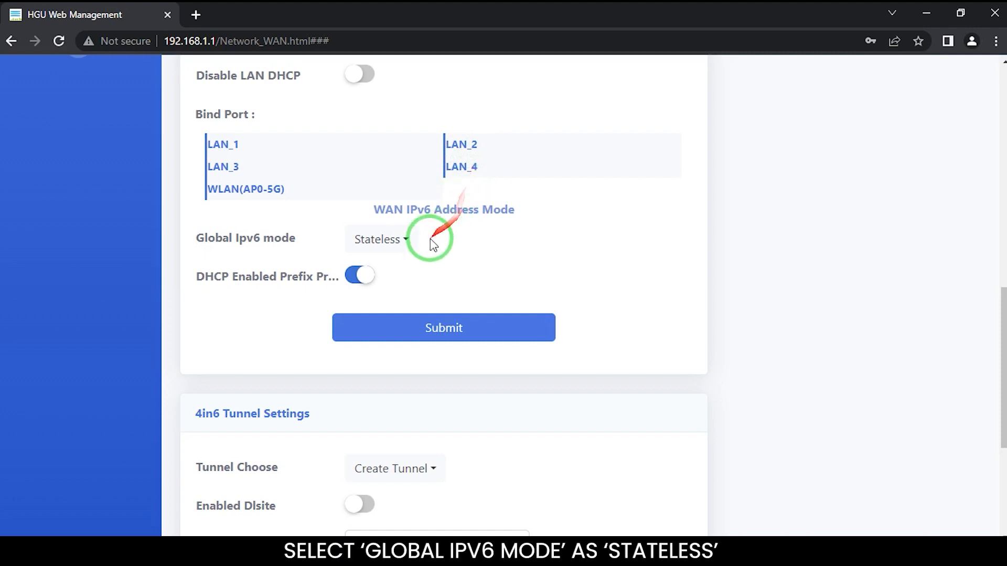
{"action": "mouse_move", "coordinate": [215, 302]}
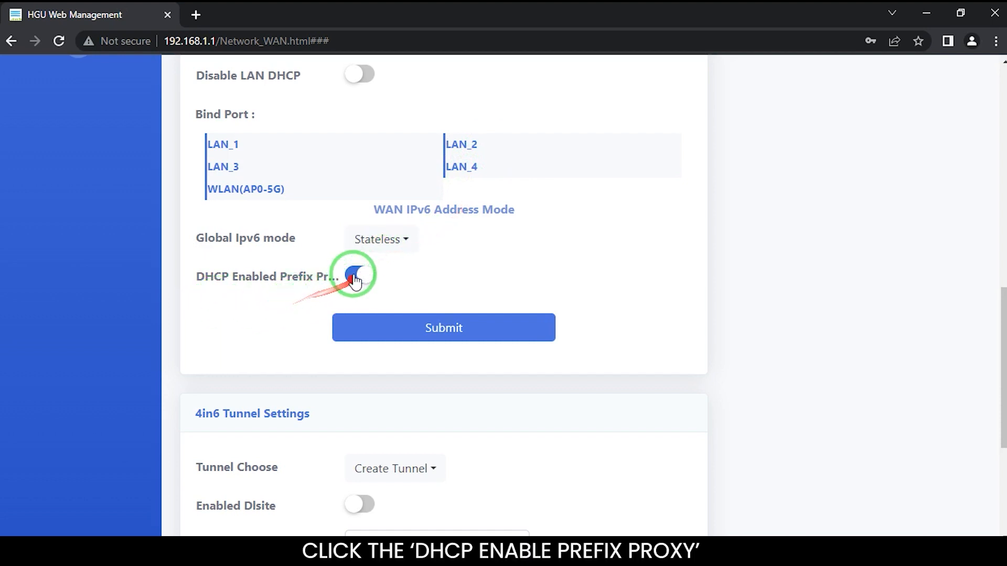
{"action": "left_click", "coordinate": [358, 276]}
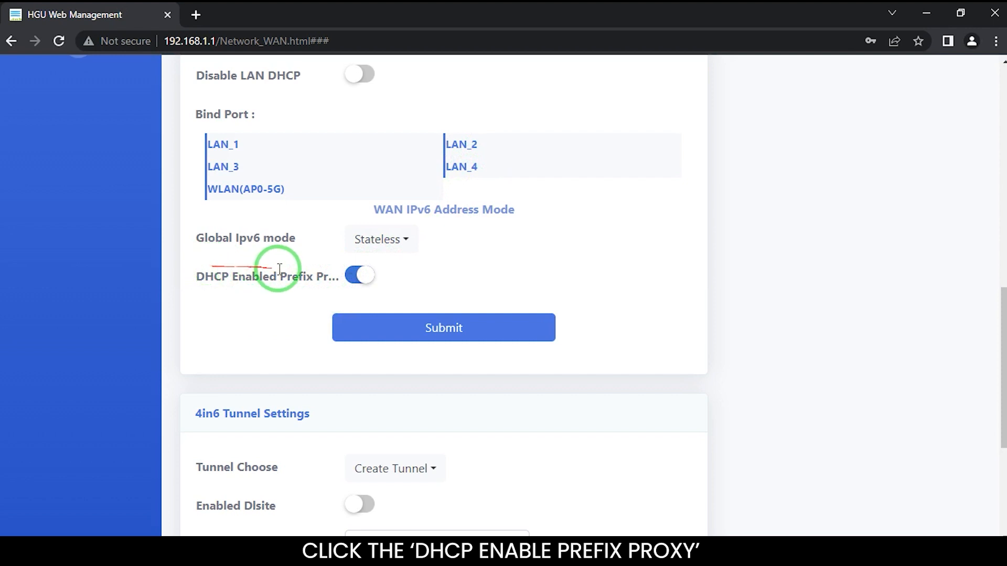
{"action": "left_click", "coordinate": [360, 276]}
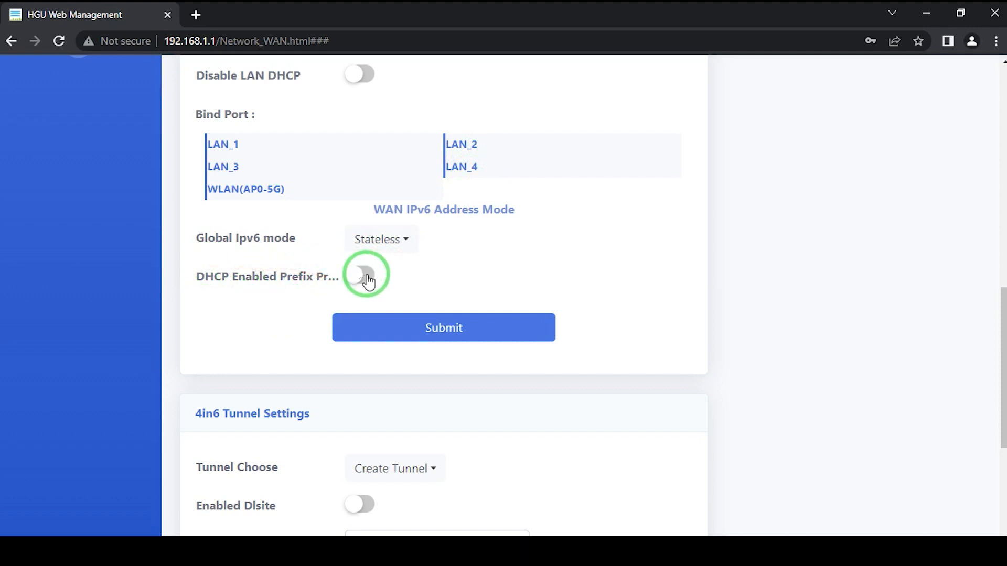
{"action": "left_click", "coordinate": [443, 327]}
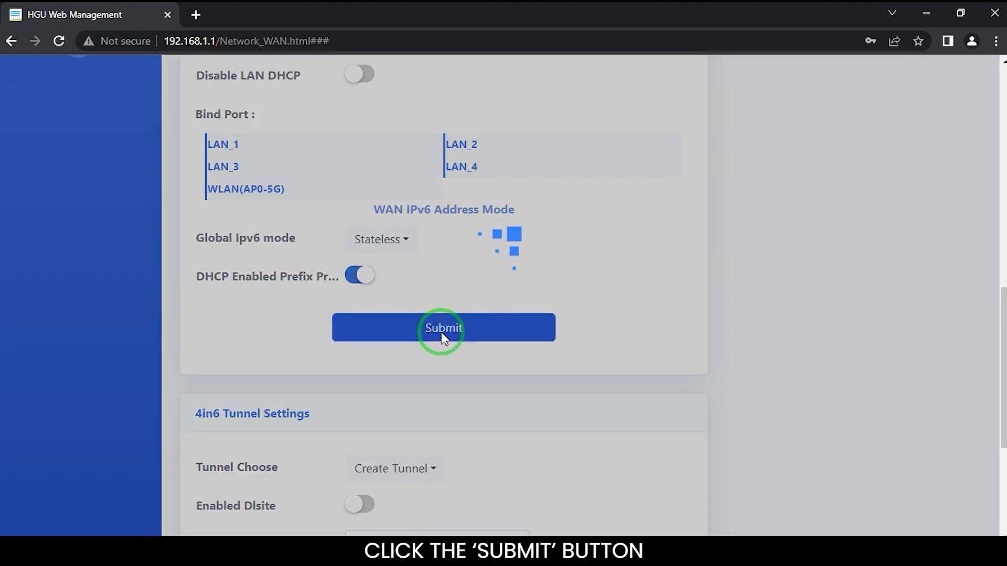
{"action": "left_click", "coordinate": [442, 327]}
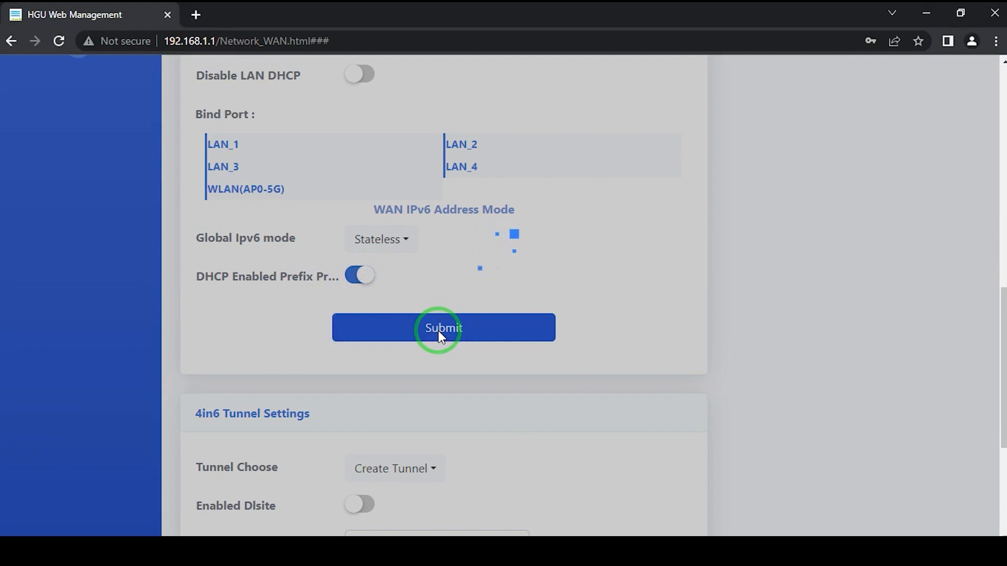
Switch to the LAN configuration page
{"action": "left_click", "coordinate": [37, 259]}
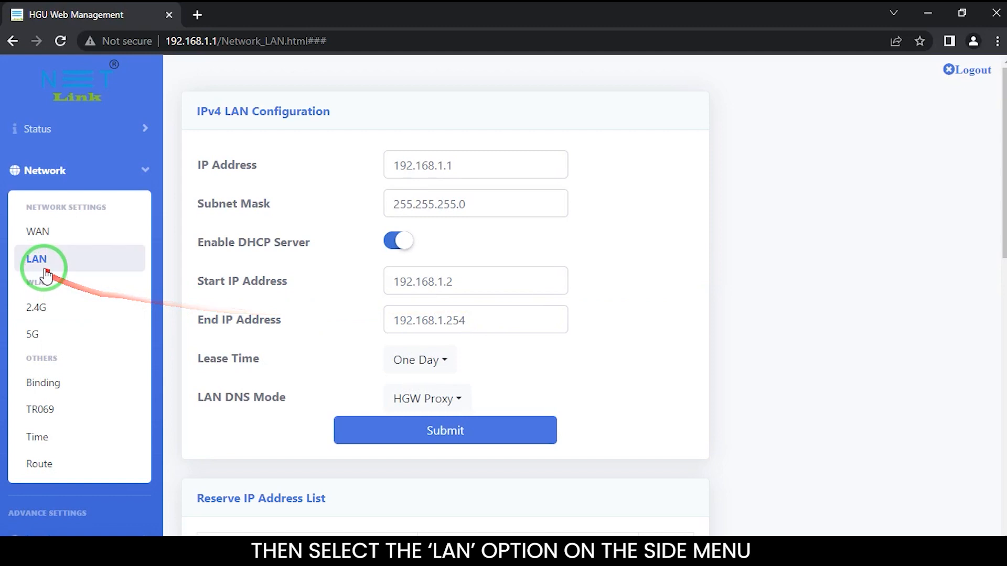
Set LAN prefix delegation to WAN Delegated, enable DHCPv6 mode and submit
{"action": "left_click", "coordinate": [37, 259]}
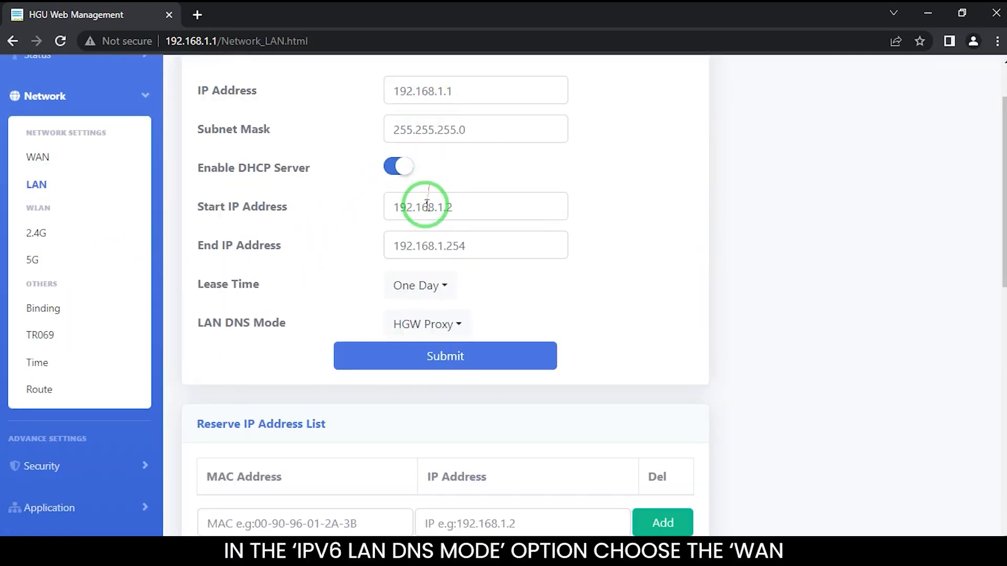
{"action": "scroll", "scroll_direction": "down", "scroll_amount": 3}
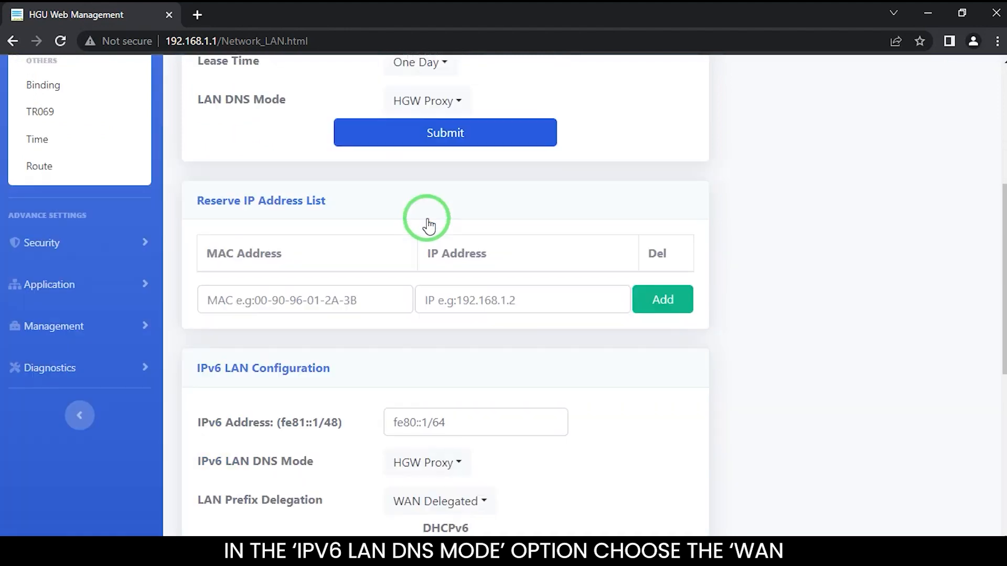
{"action": "scroll", "scroll_direction": "down", "scroll_amount": 3}
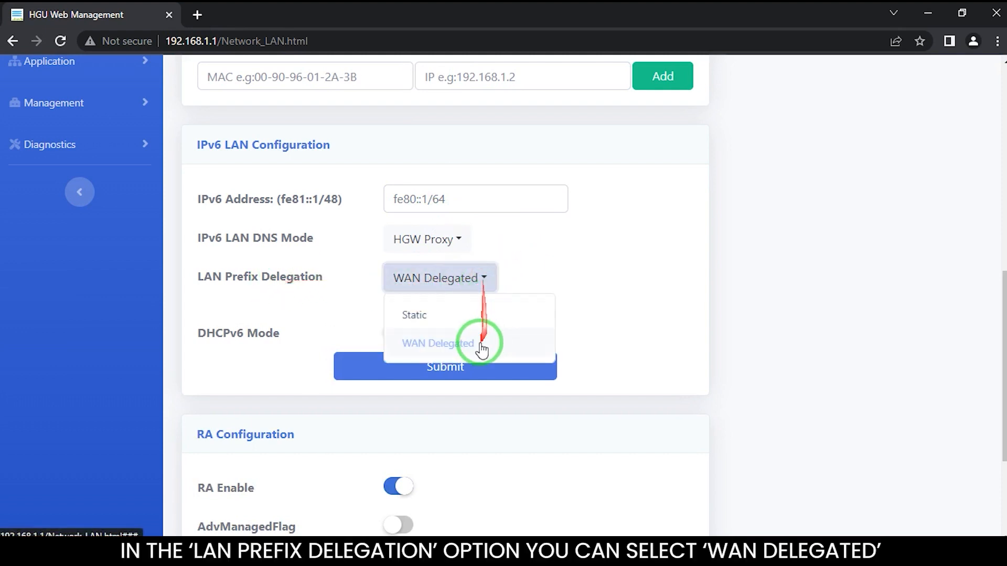
{"action": "left_click", "coordinate": [438, 343]}
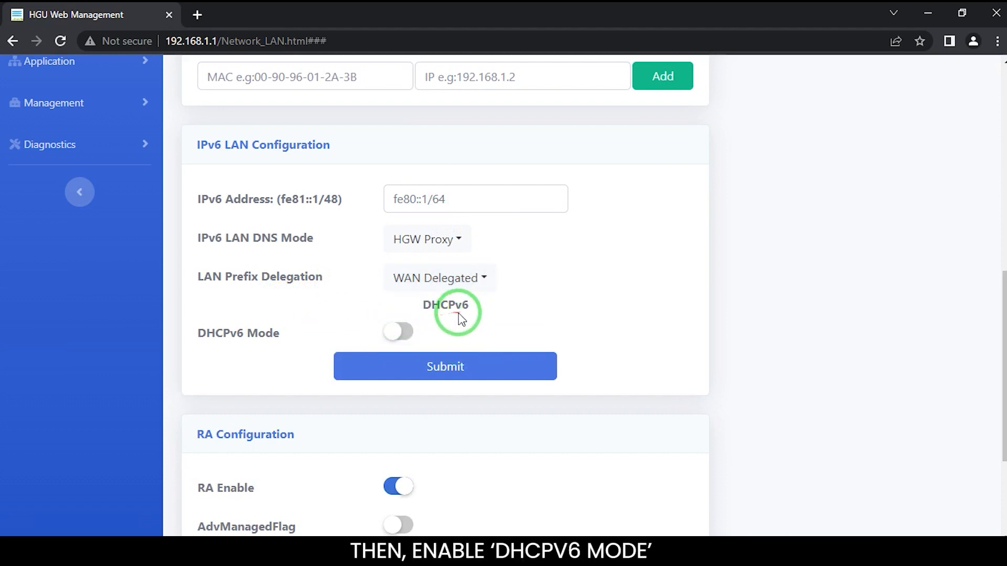
{"action": "left_click", "coordinate": [399, 332]}
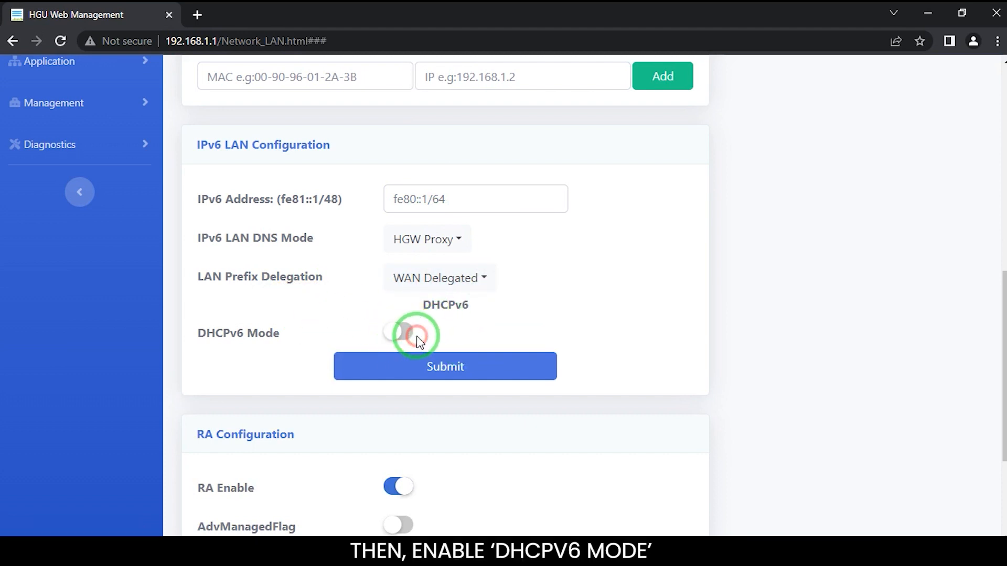
{"action": "left_click", "coordinate": [398, 334]}
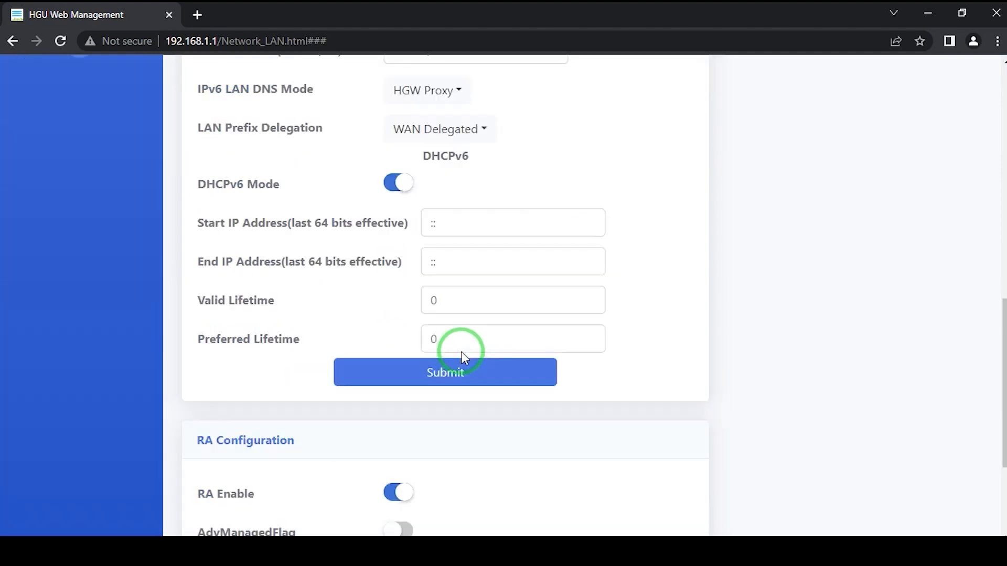
{"action": "left_click", "coordinate": [445, 373]}
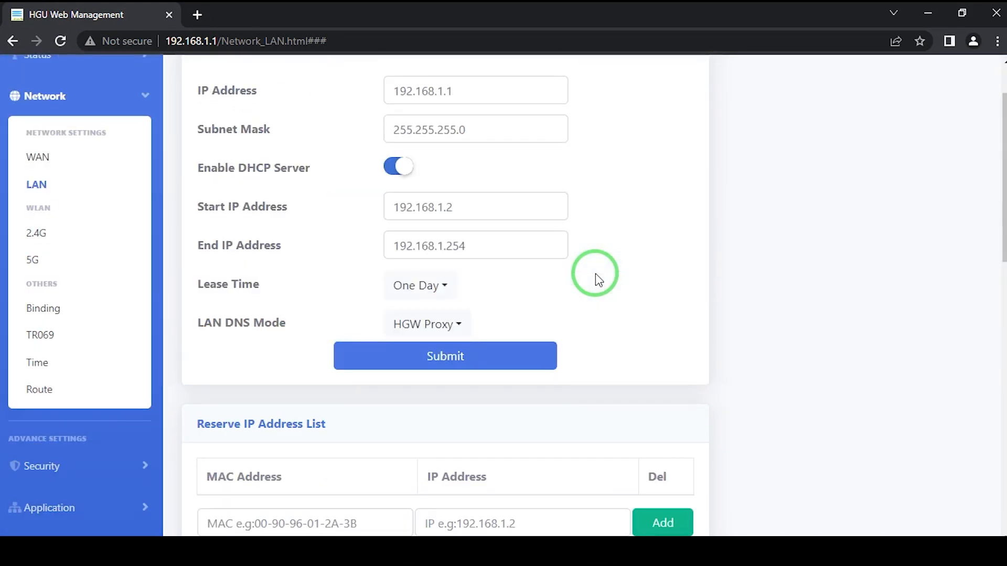
Expand the Status section of the side menu
{"action": "left_click", "coordinate": [38, 128]}
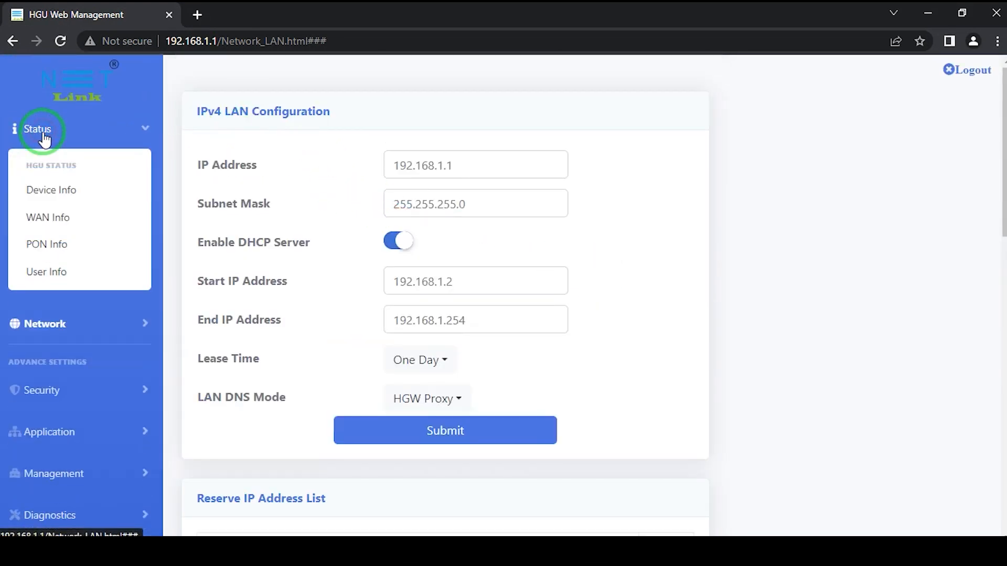
Show the WAN Info page with the IPv4 WAN connection Up
{"action": "left_click", "coordinate": [47, 219]}
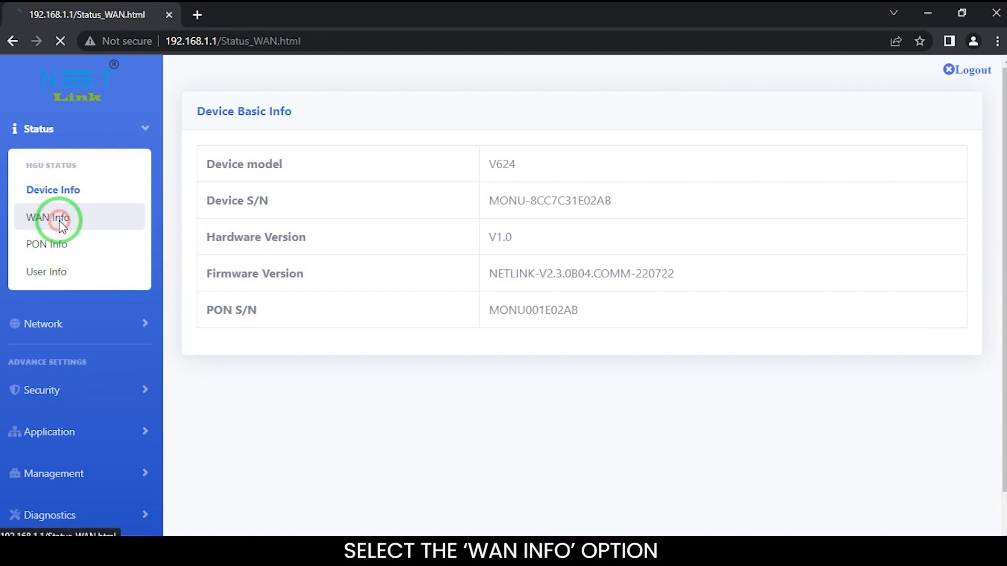
{"action": "left_click", "coordinate": [52, 219]}
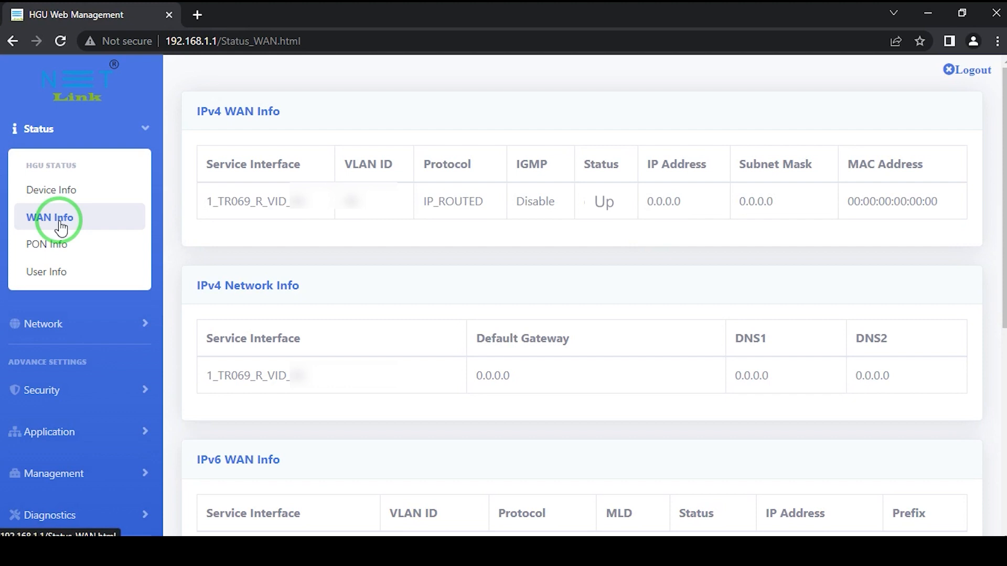
{"action": "mouse_move", "coordinate": [371, 140]}
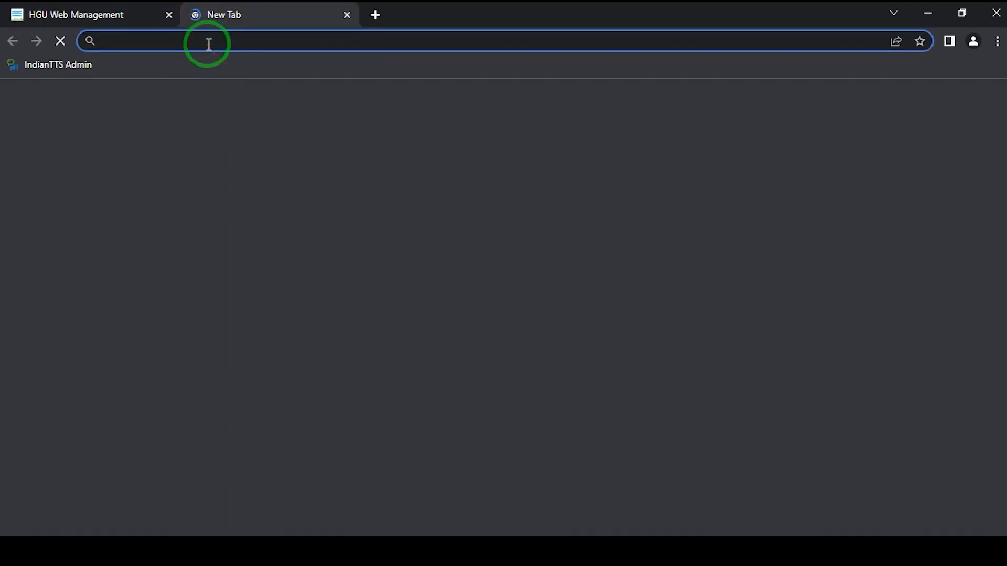
Enter 'speed test' in a new Chrome tab's address bar
{"action": "type", "text": "s"}
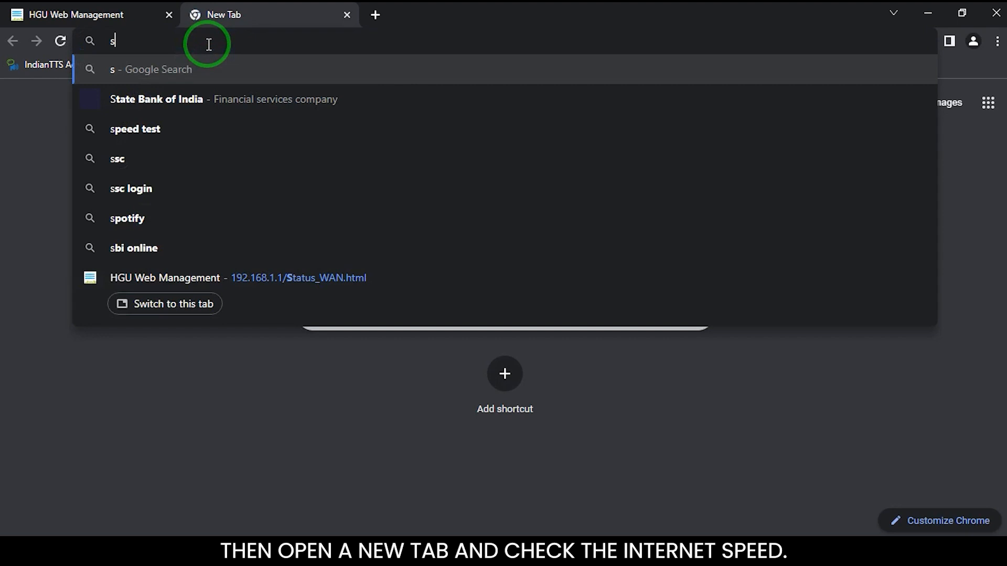
{"action": "type", "text": "peed test"}
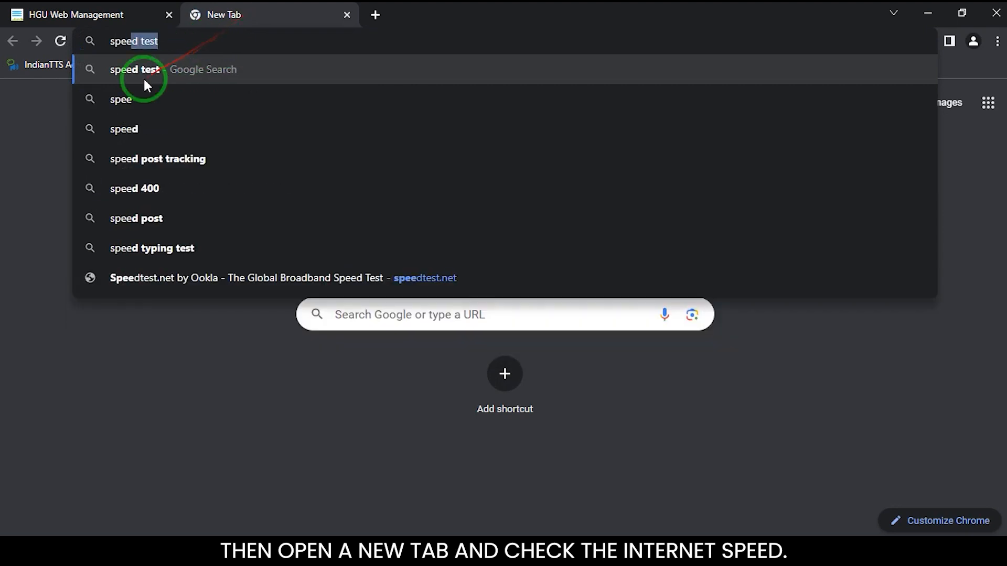